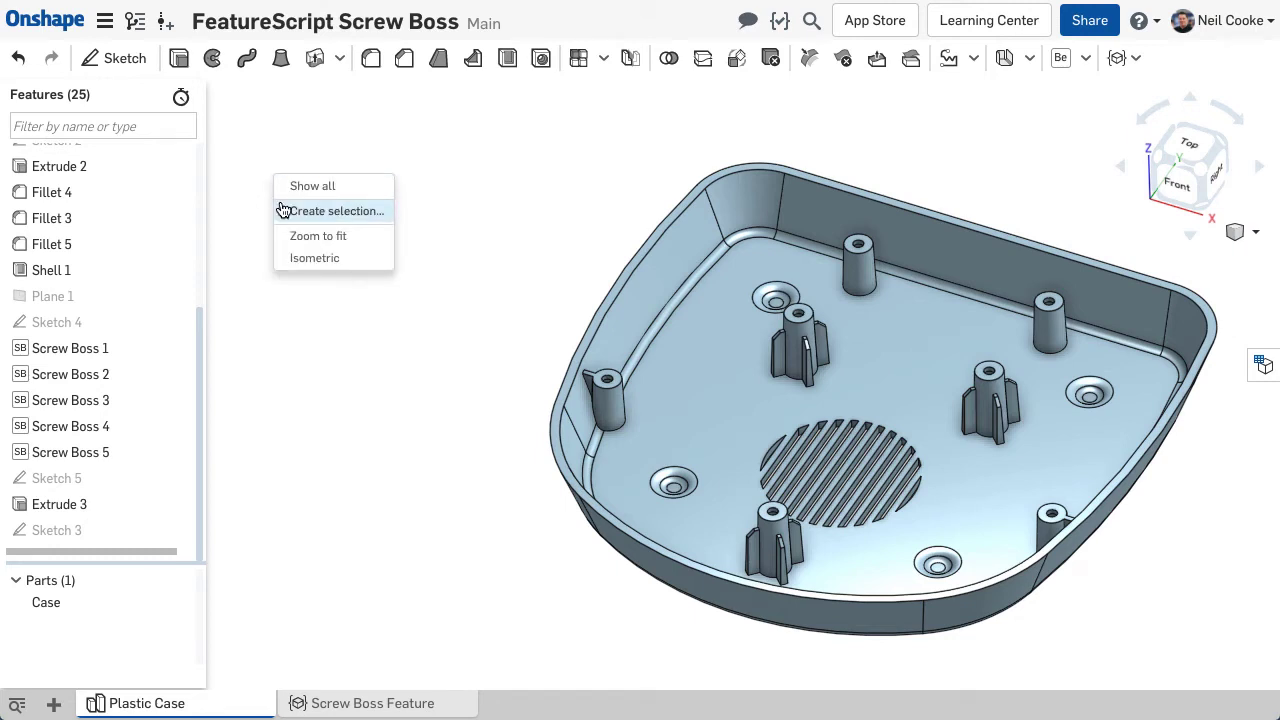
Browse the Create selection face and edge group options, then close without selecting.
{"action": "left_click", "coordinate": [334, 210]}
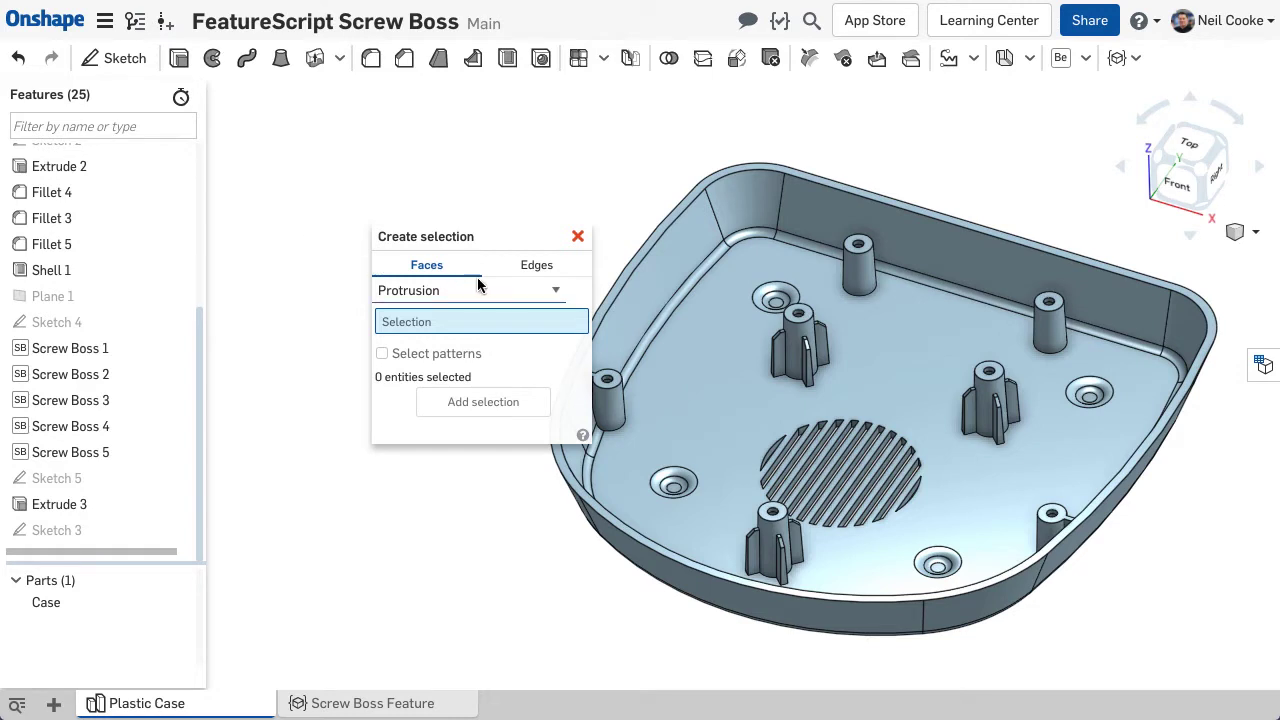
{"action": "left_click", "coordinate": [470, 290]}
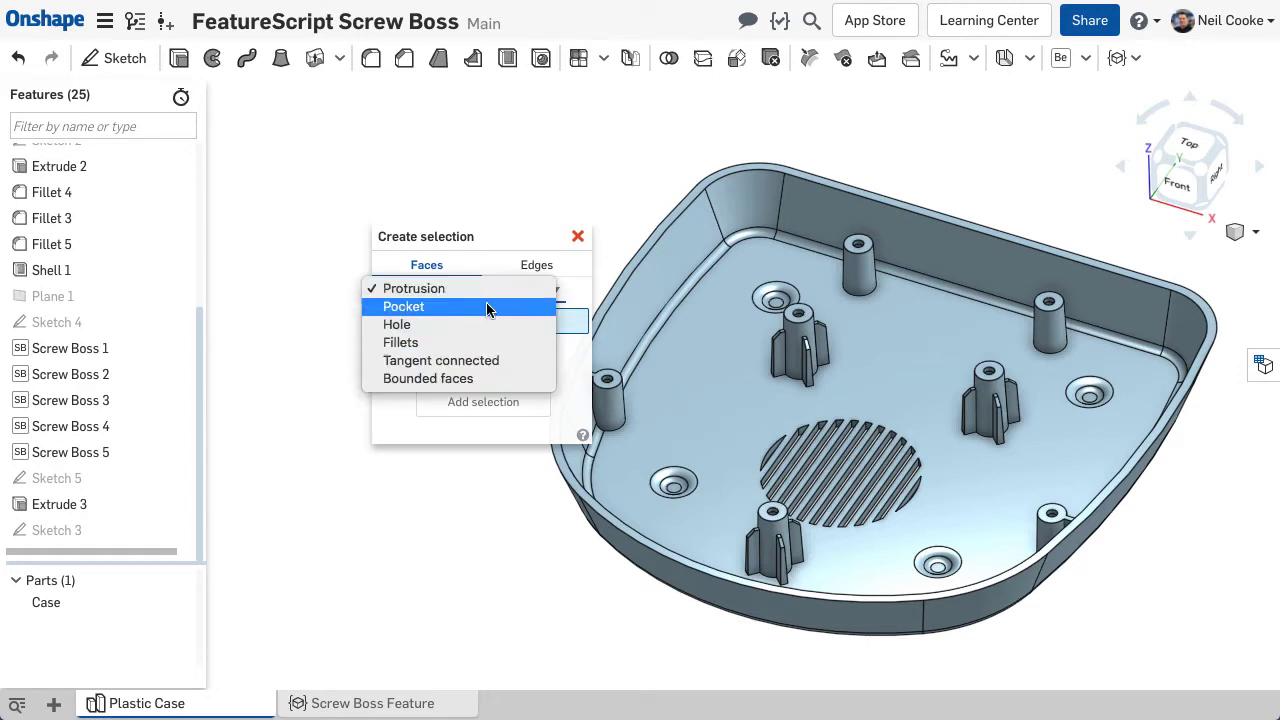
{"action": "mouse_move", "coordinate": [490, 342]}
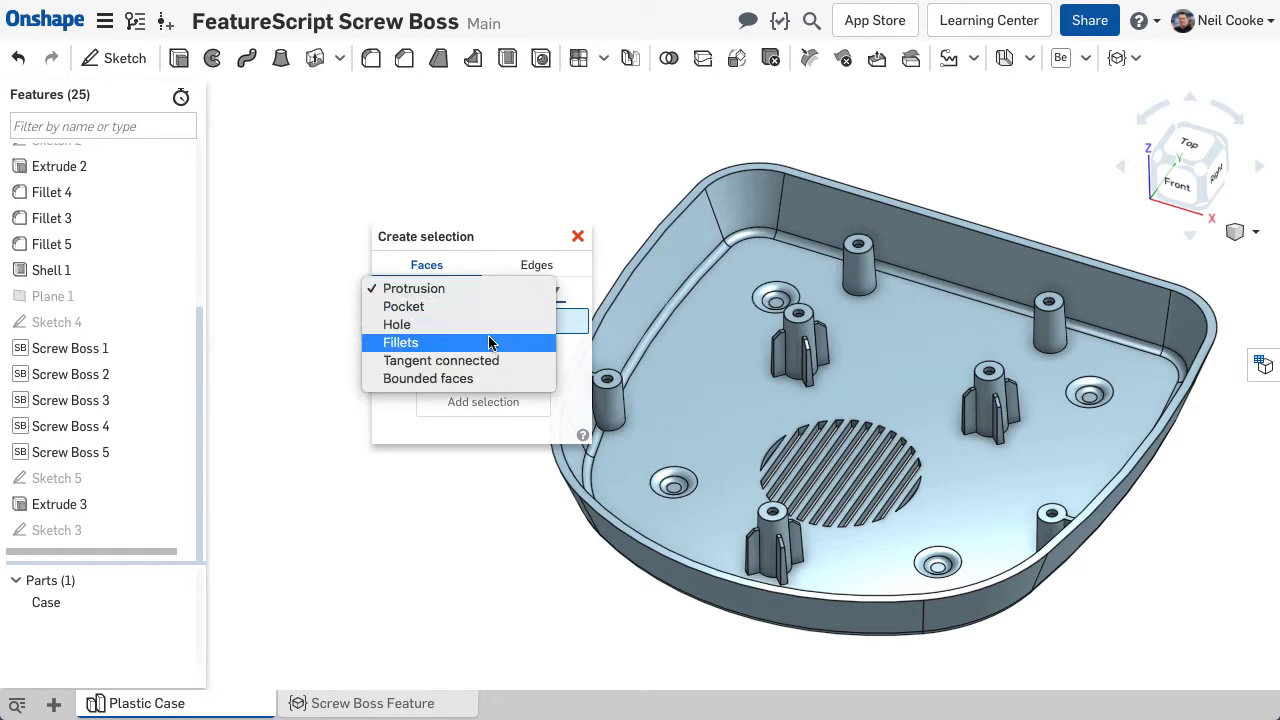
{"action": "left_click", "coordinate": [400, 342]}
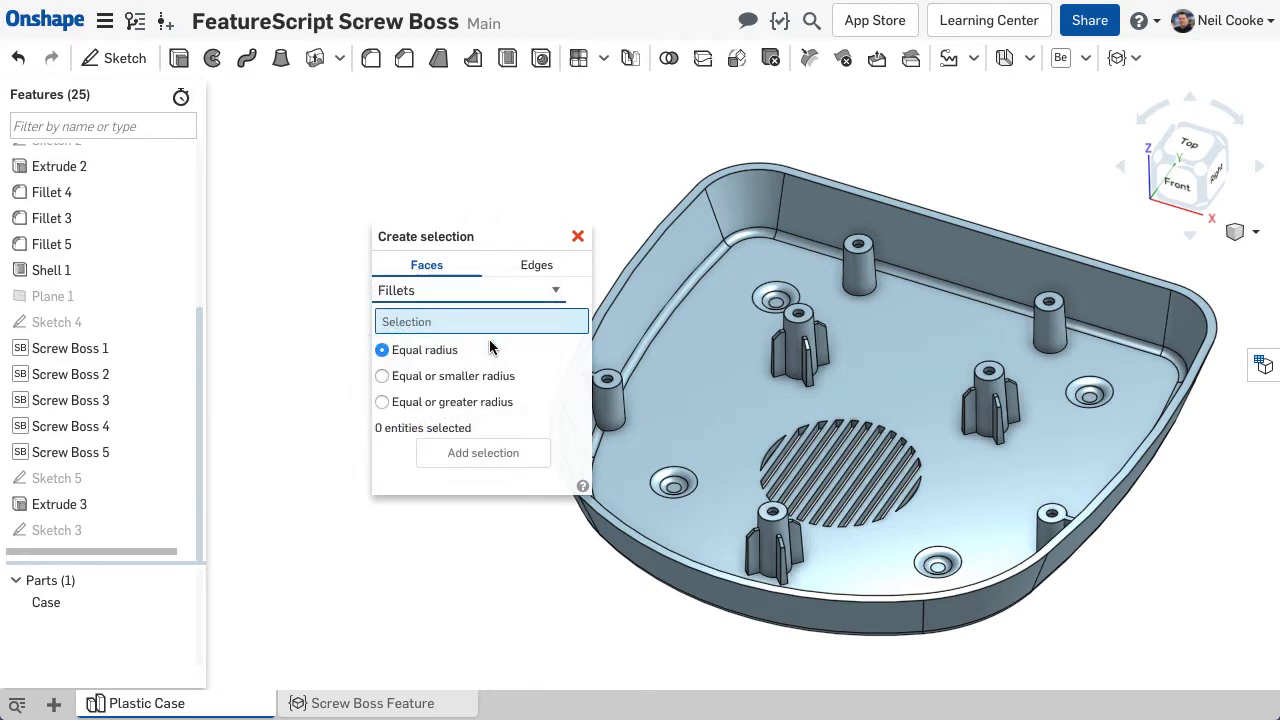
{"action": "mouse_move", "coordinate": [506, 322]}
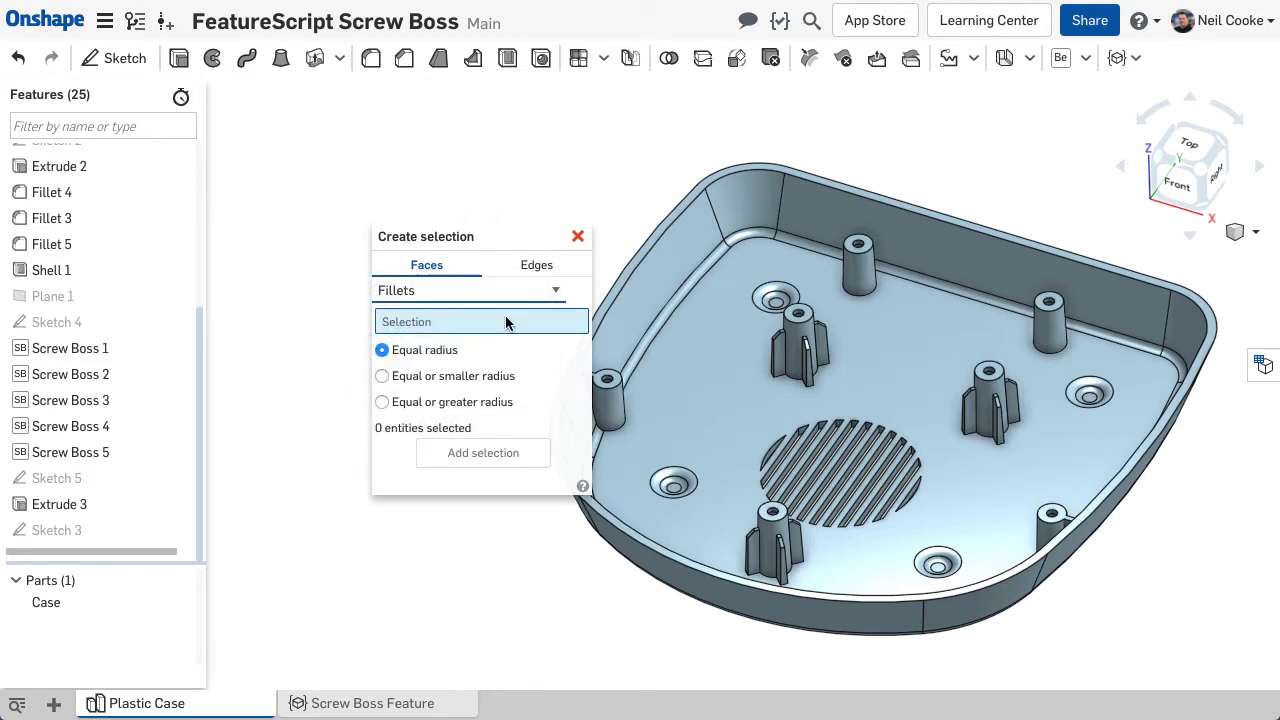
{"action": "left_click", "coordinate": [536, 264]}
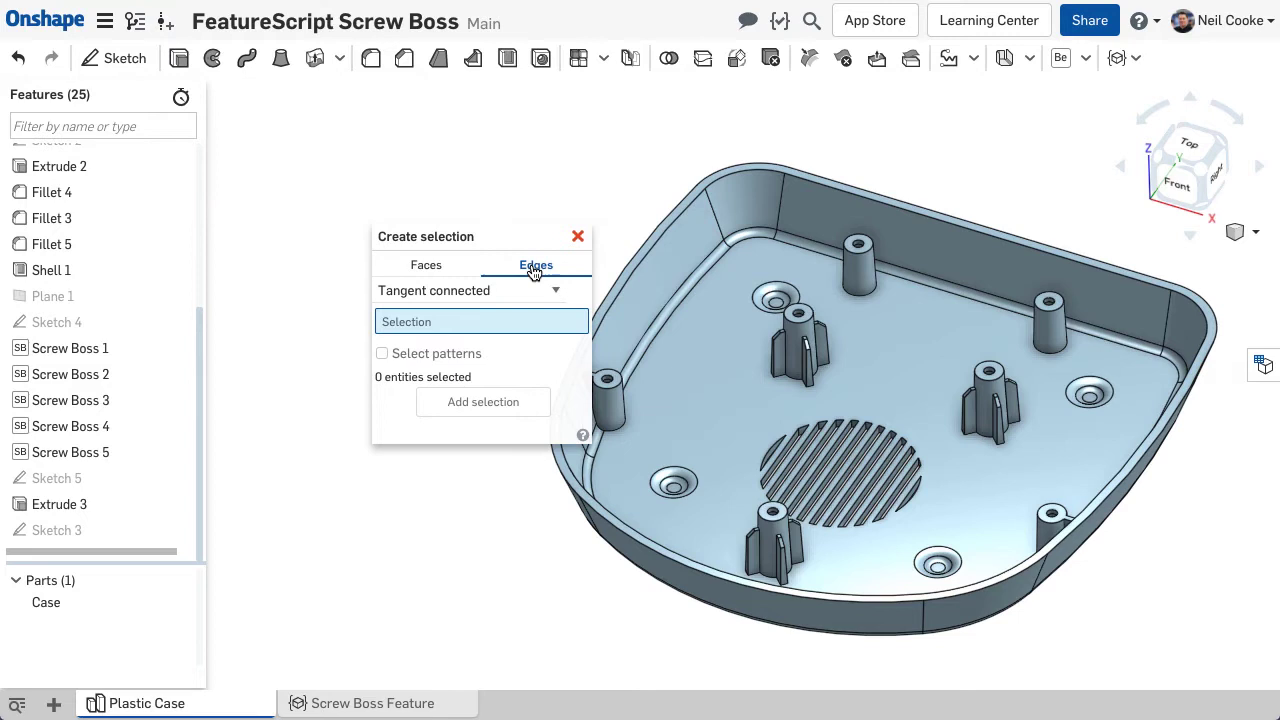
{"action": "mouse_move", "coordinate": [525, 291]}
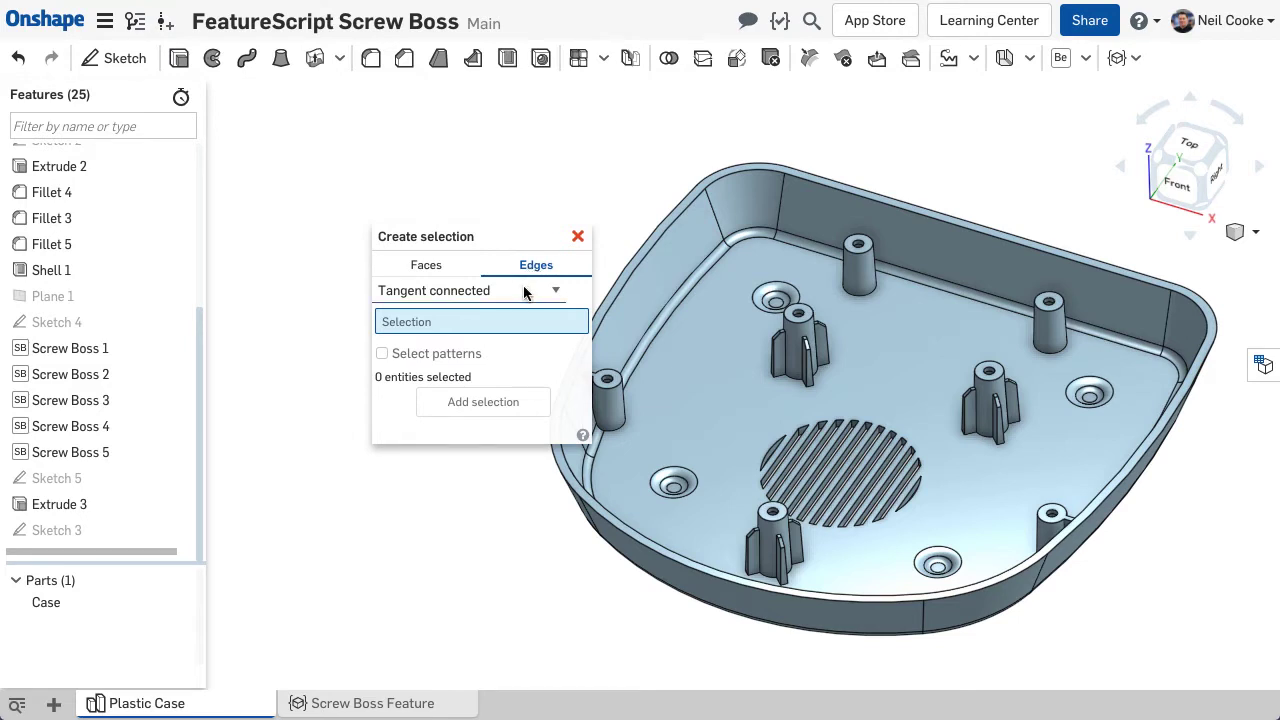
{"action": "left_click", "coordinate": [467, 290]}
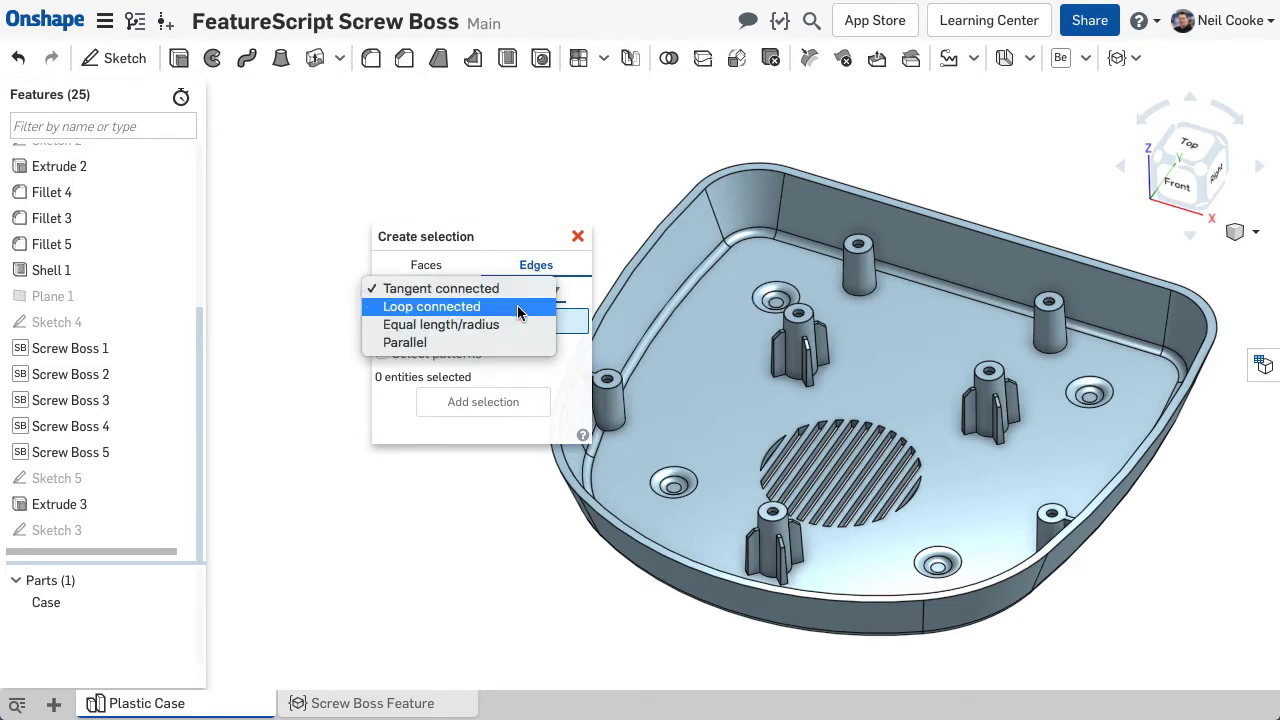
{"action": "mouse_move", "coordinate": [515, 324]}
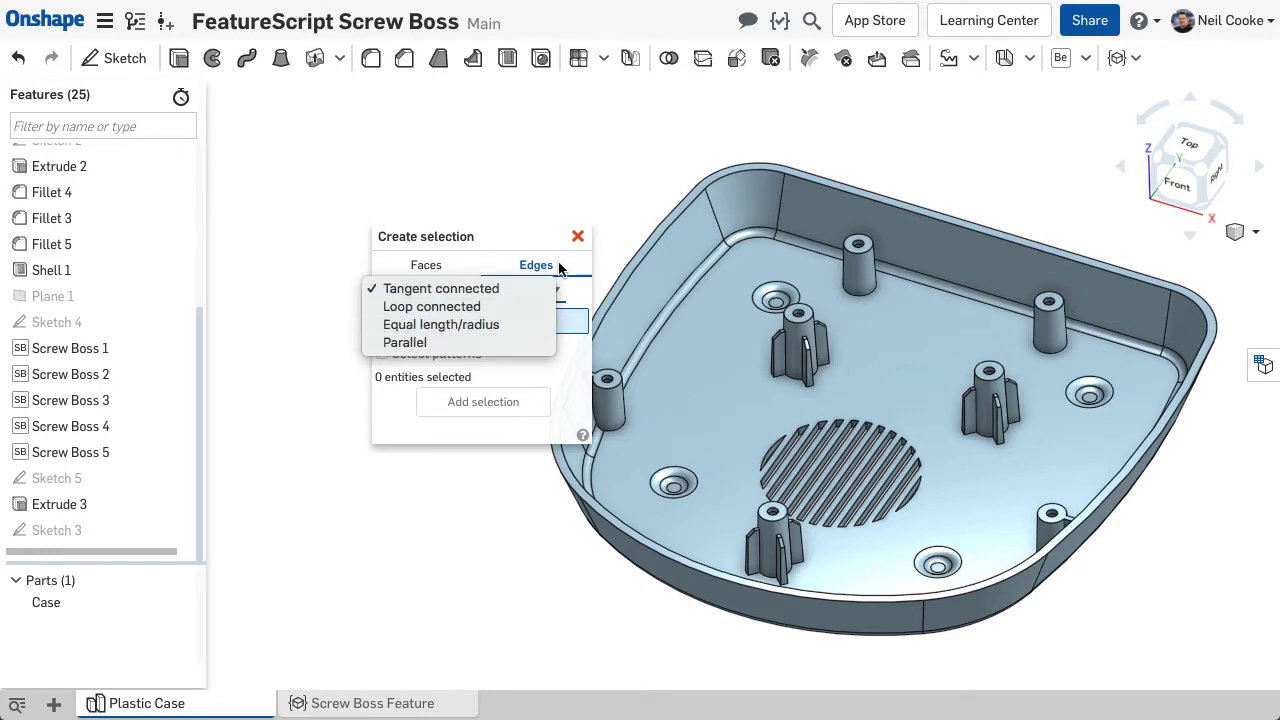
{"action": "left_click", "coordinate": [577, 236]}
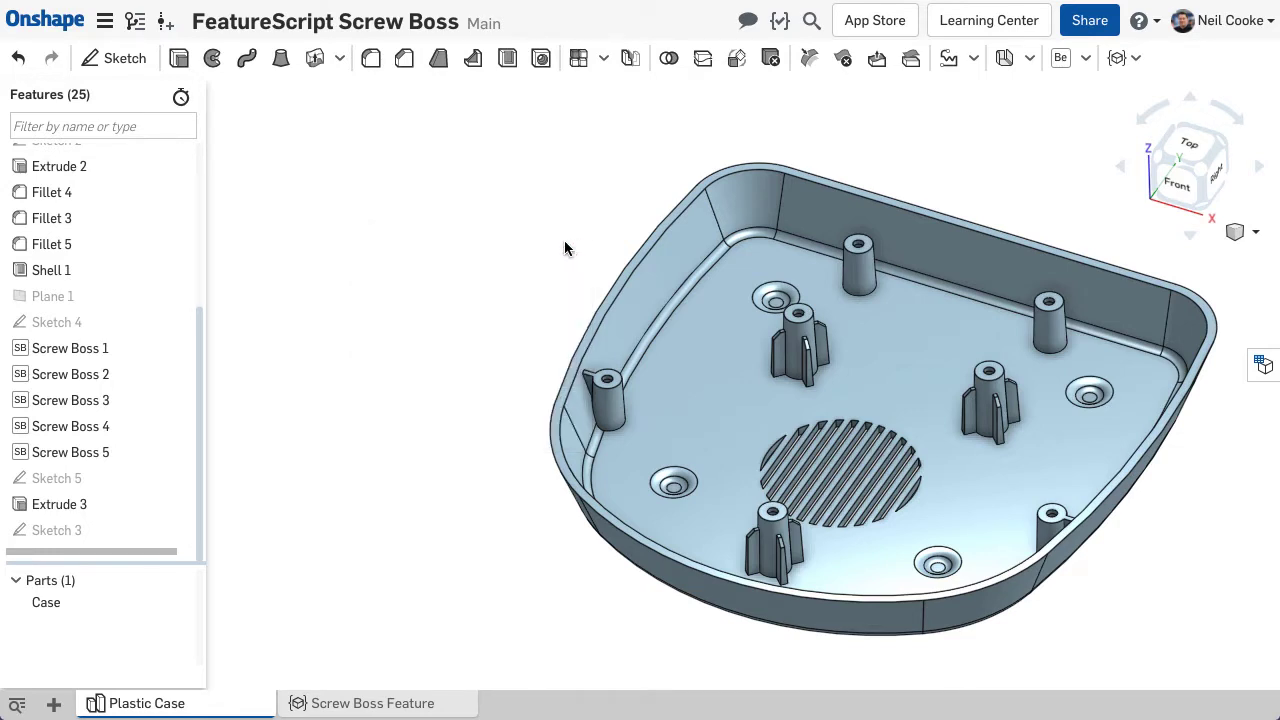
Sweep the Sketch 3 rim profile along the 8 tangent-connected top edges of the shell.
{"action": "left_click", "coordinate": [57, 530]}
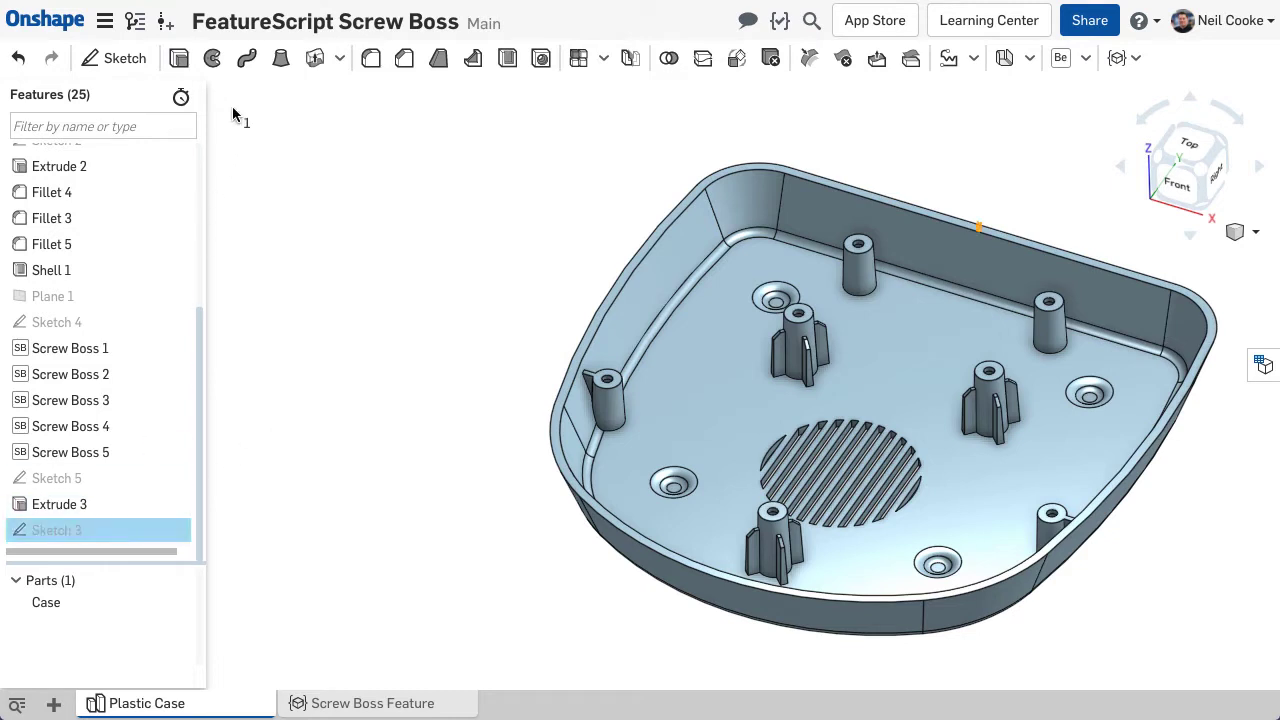
{"action": "left_click", "coordinate": [245, 57]}
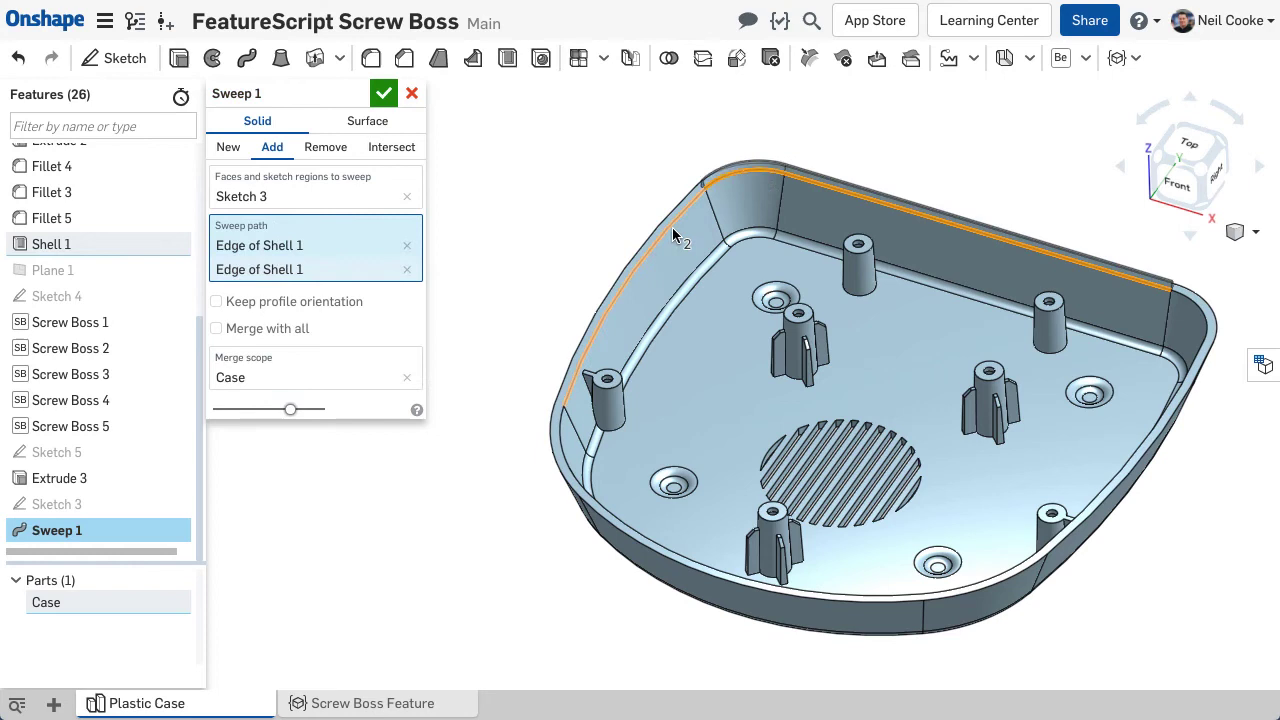
{"action": "left_click", "coordinate": [614, 520]}
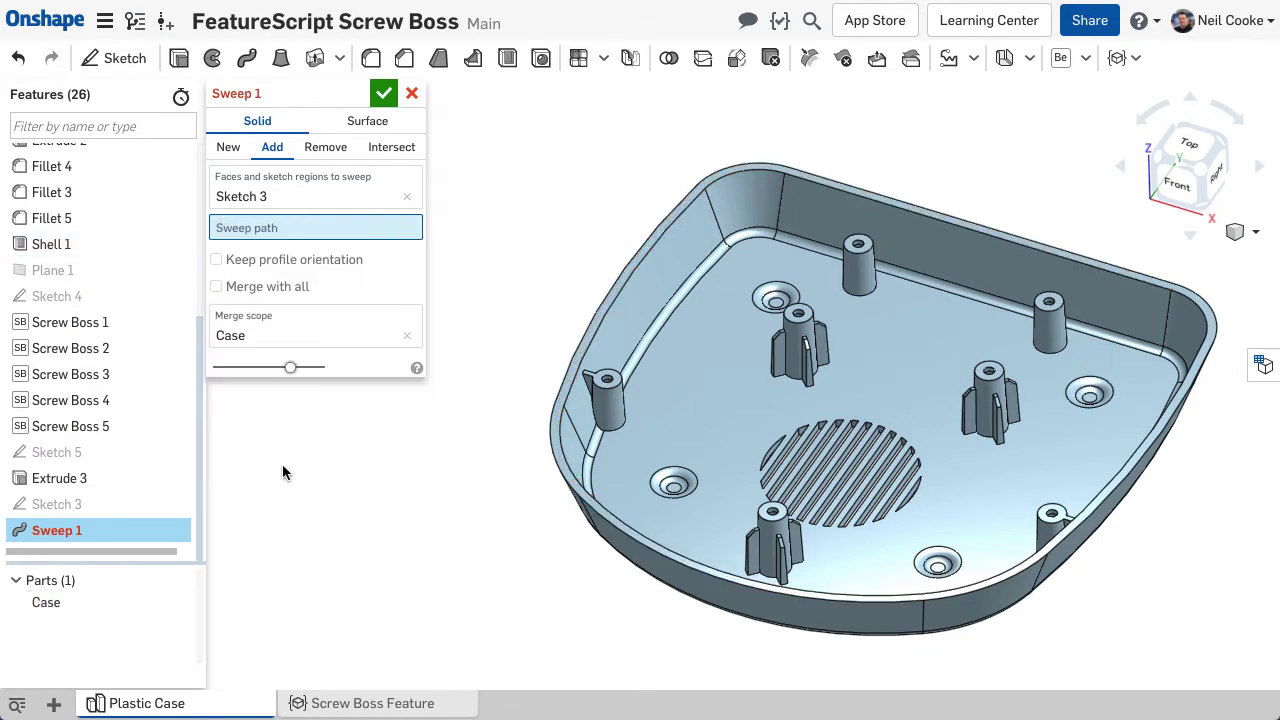
{"action": "right_click", "coordinate": [285, 472]}
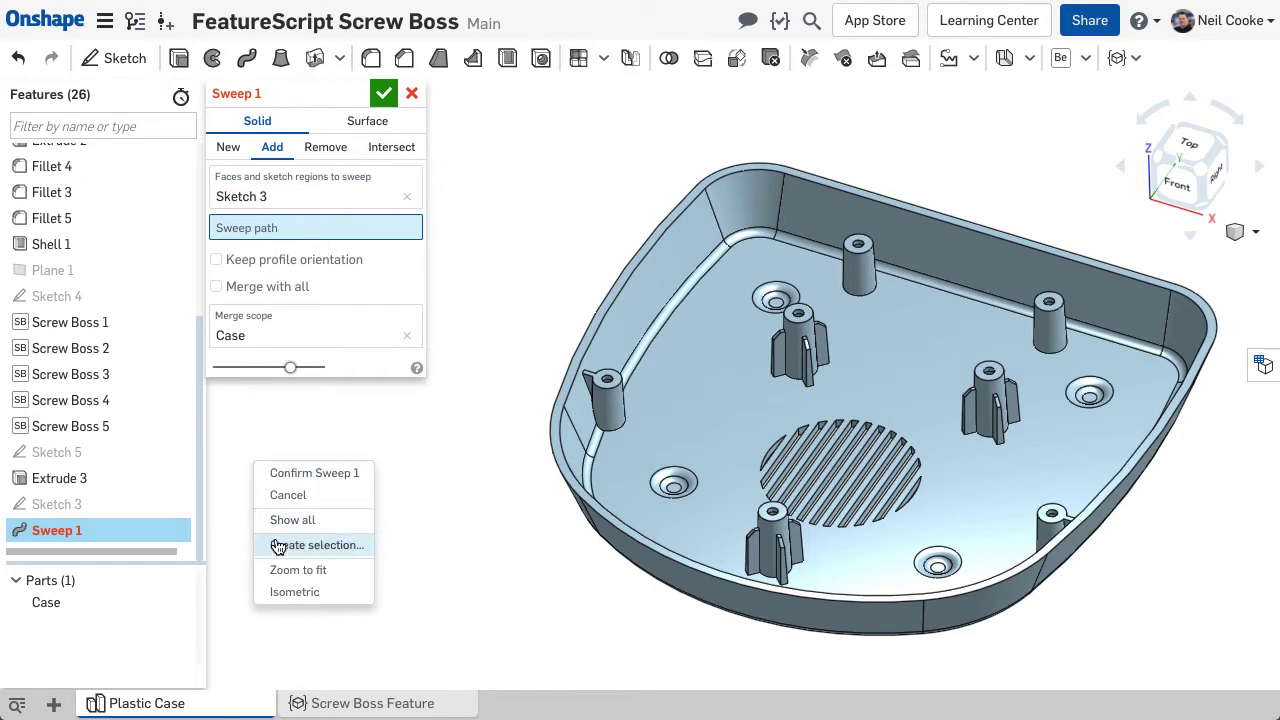
{"action": "left_click", "coordinate": [318, 545]}
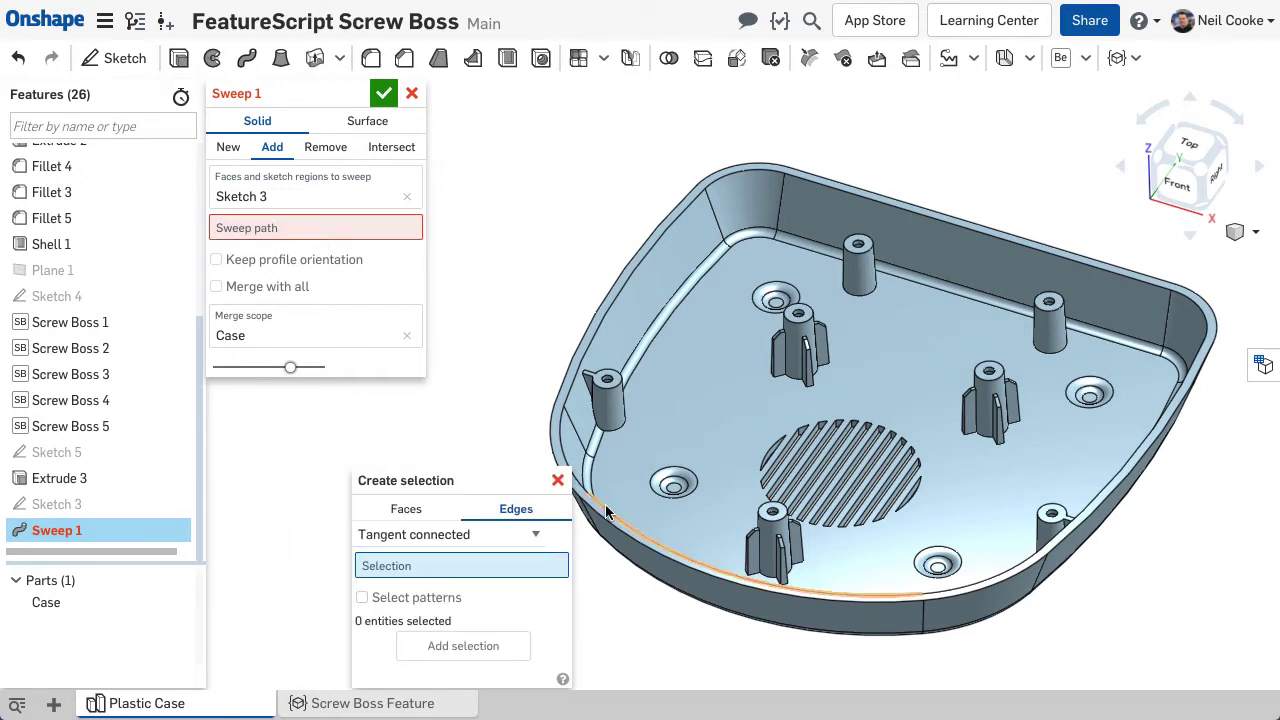
{"action": "left_click", "coordinate": [605, 510]}
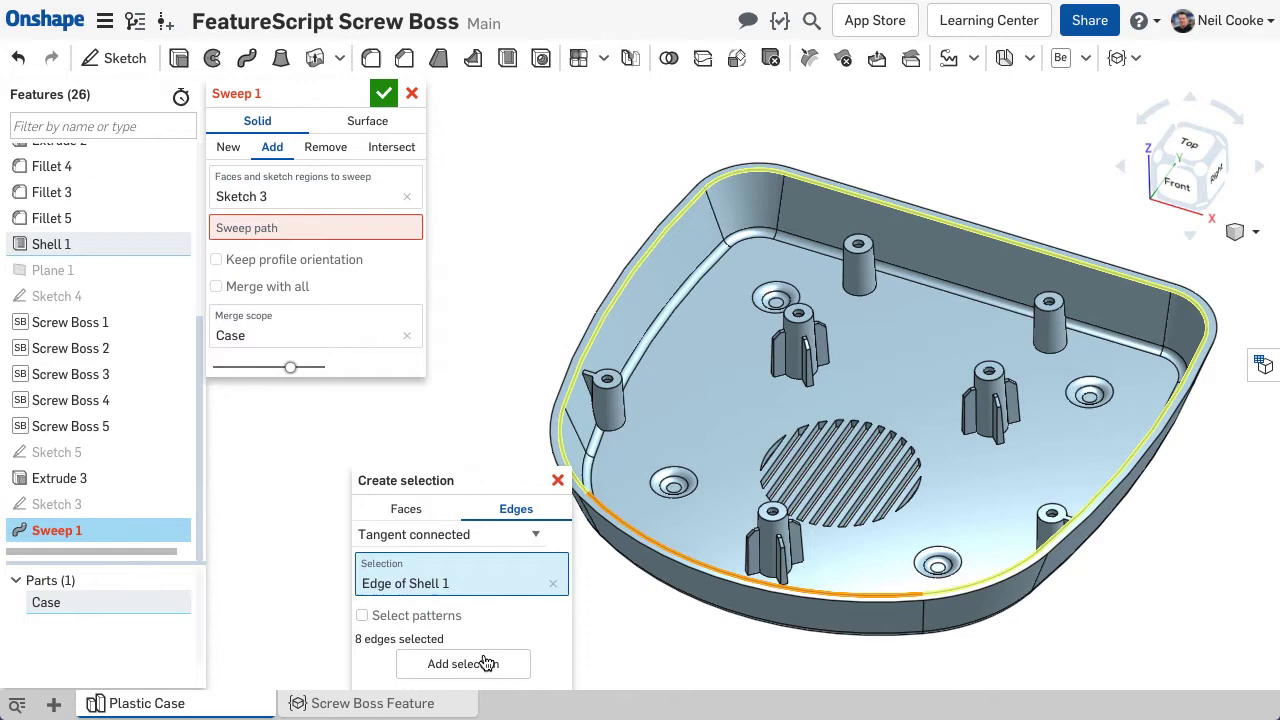
{"action": "left_click", "coordinate": [383, 93]}
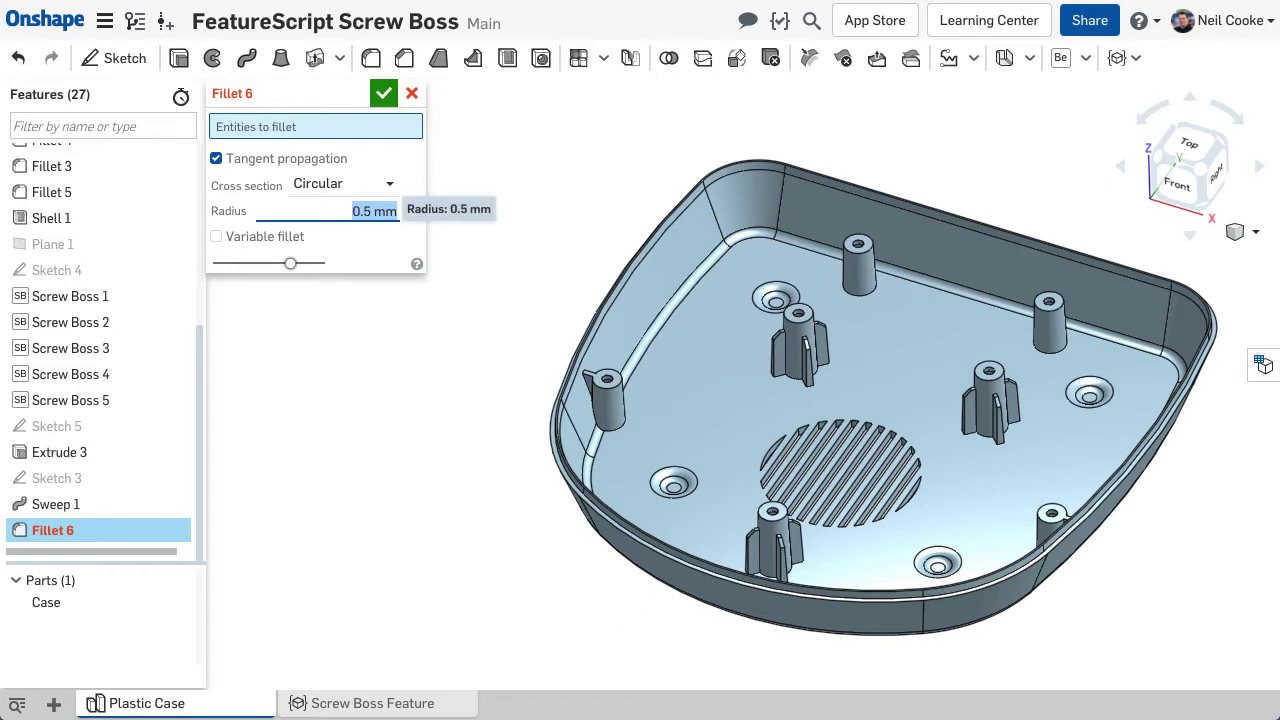
Add the loop-connected edges around two screw boss bases to the 0.5 mm fillet and accept it.
{"action": "right_click", "coordinate": [320, 440]}
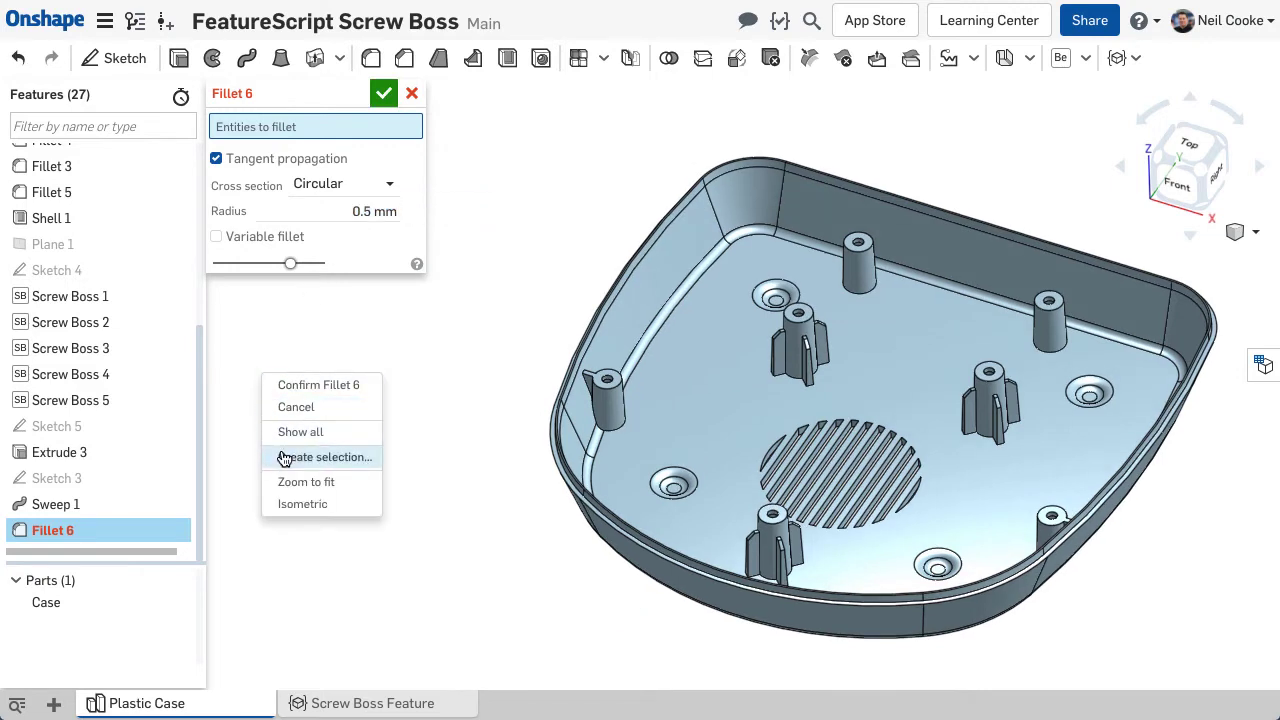
{"action": "left_click", "coordinate": [323, 457]}
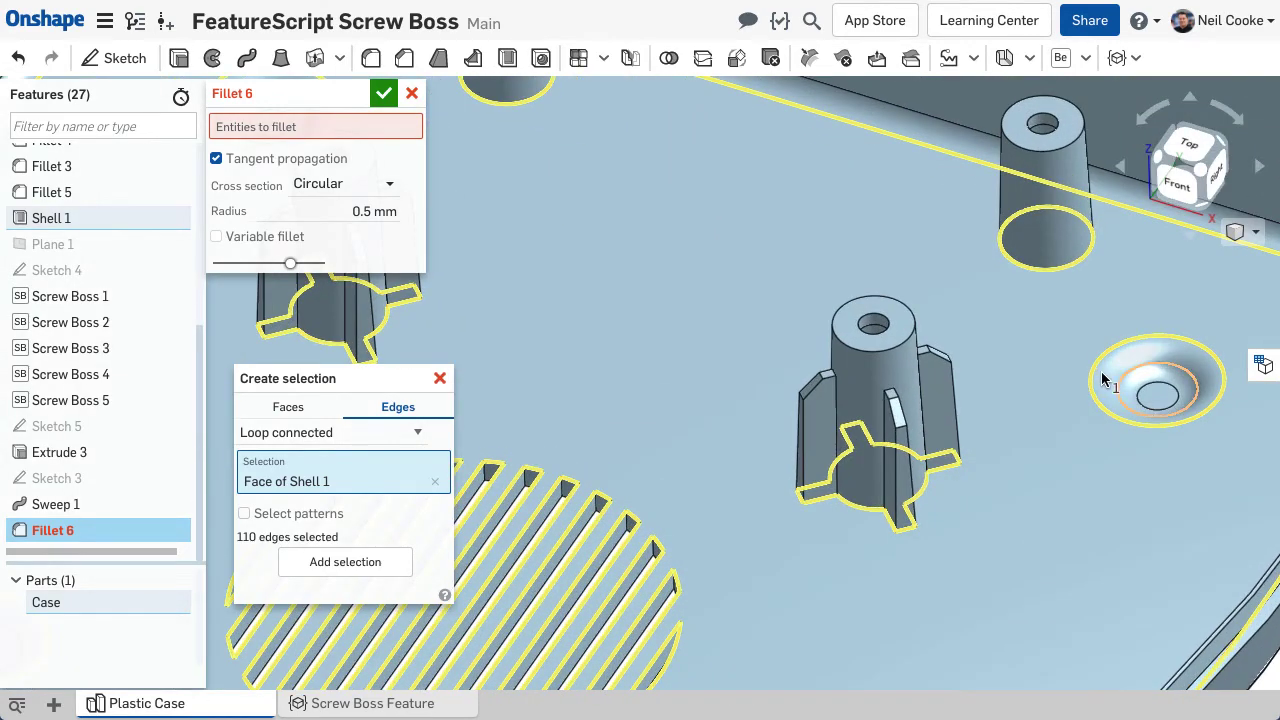
{"action": "left_click", "coordinate": [1155, 390]}
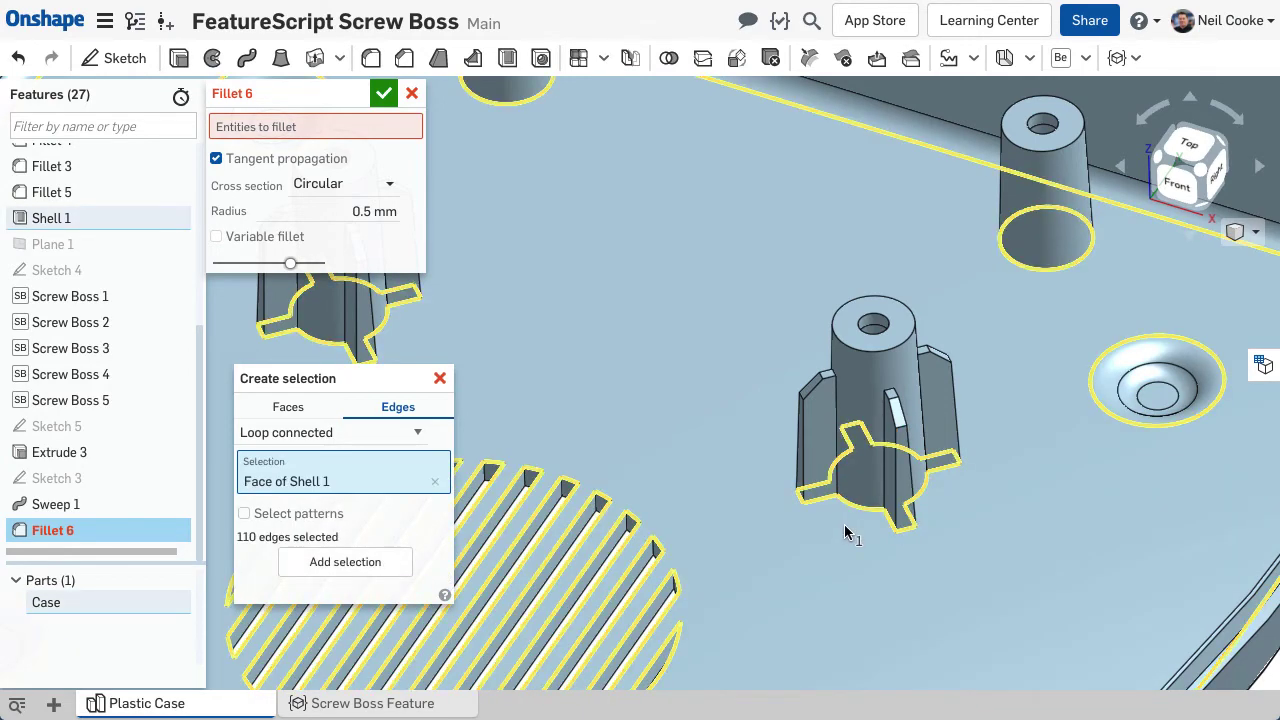
{"action": "left_click", "coordinate": [865, 515]}
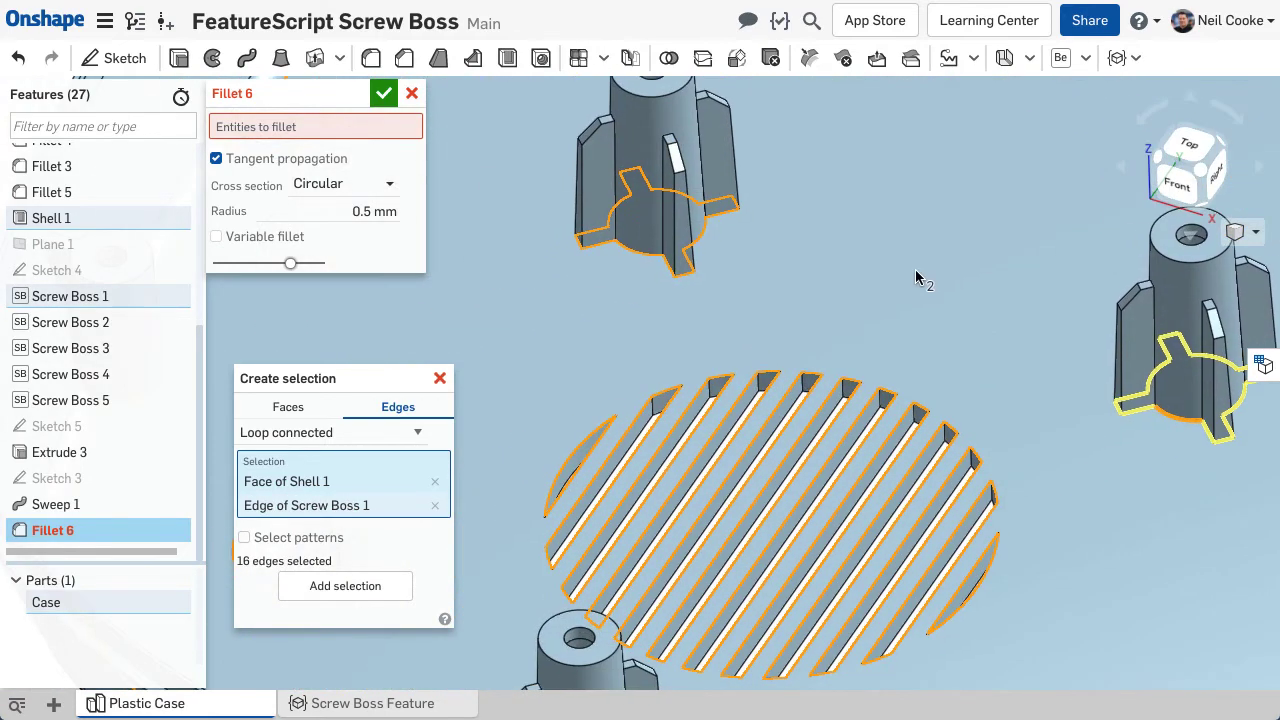
{"action": "left_click", "coordinate": [700, 235]}
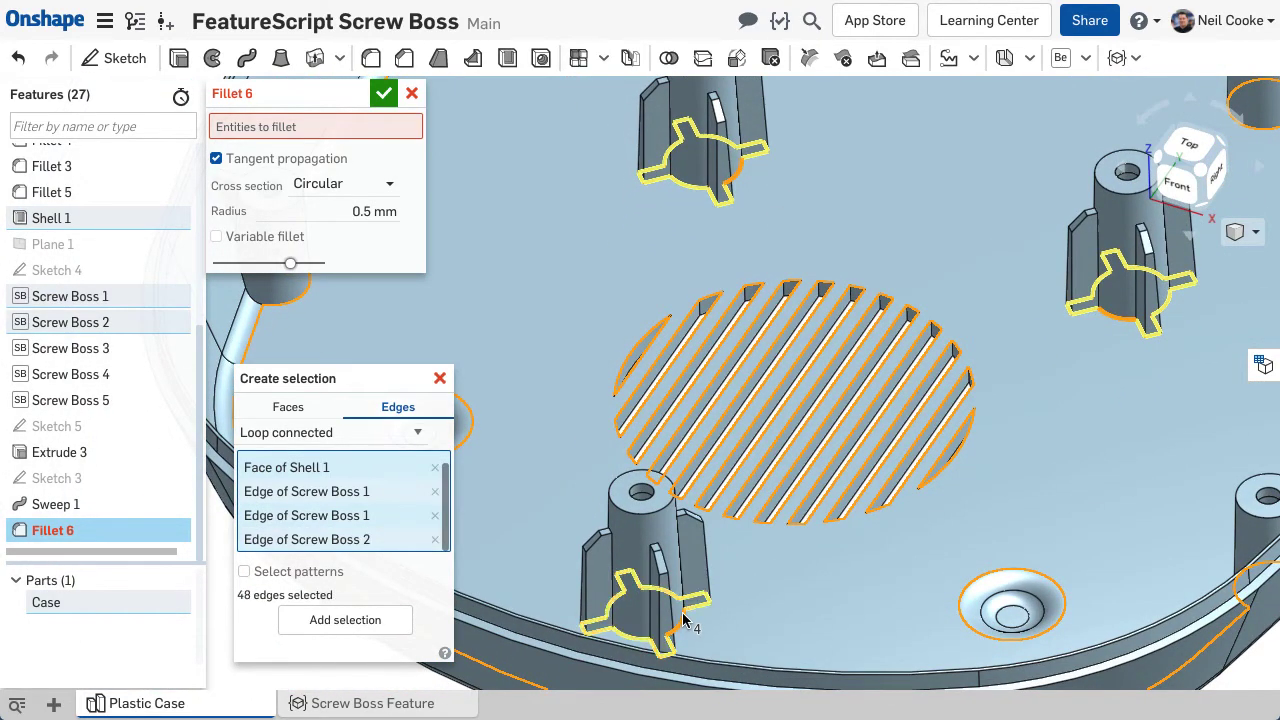
{"action": "left_click", "coordinate": [345, 619]}
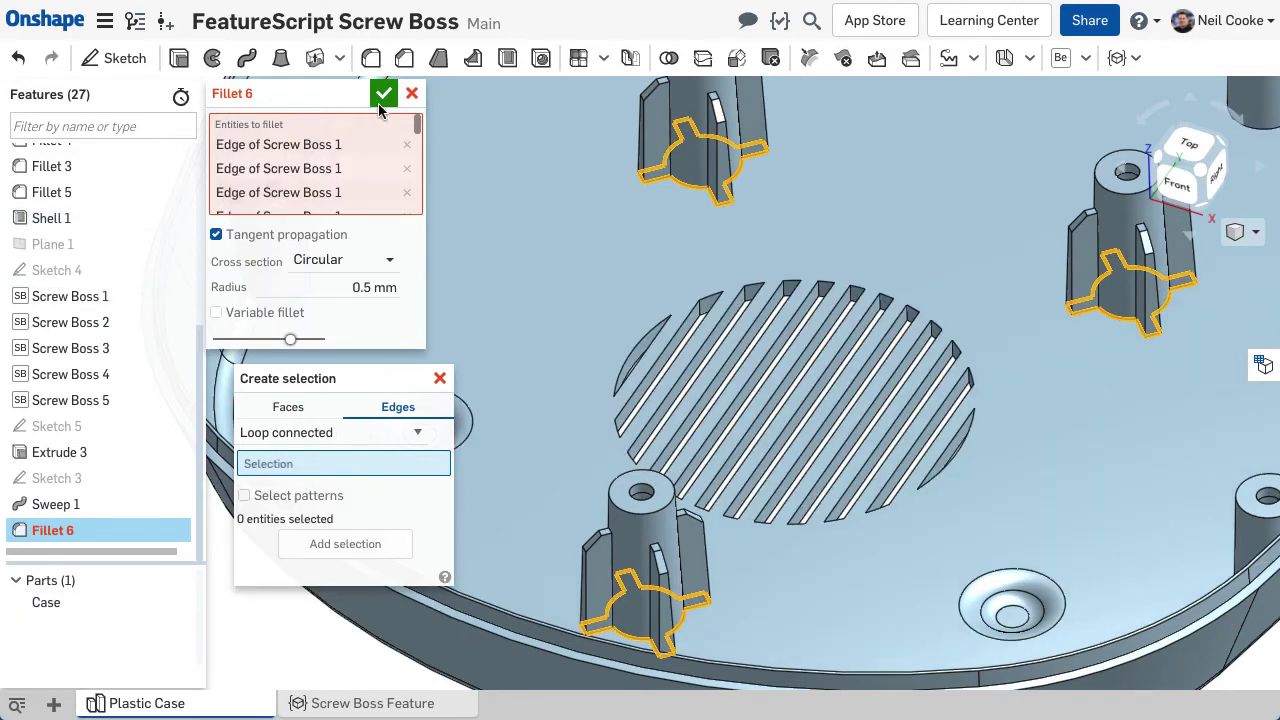
{"action": "left_click", "coordinate": [383, 93]}
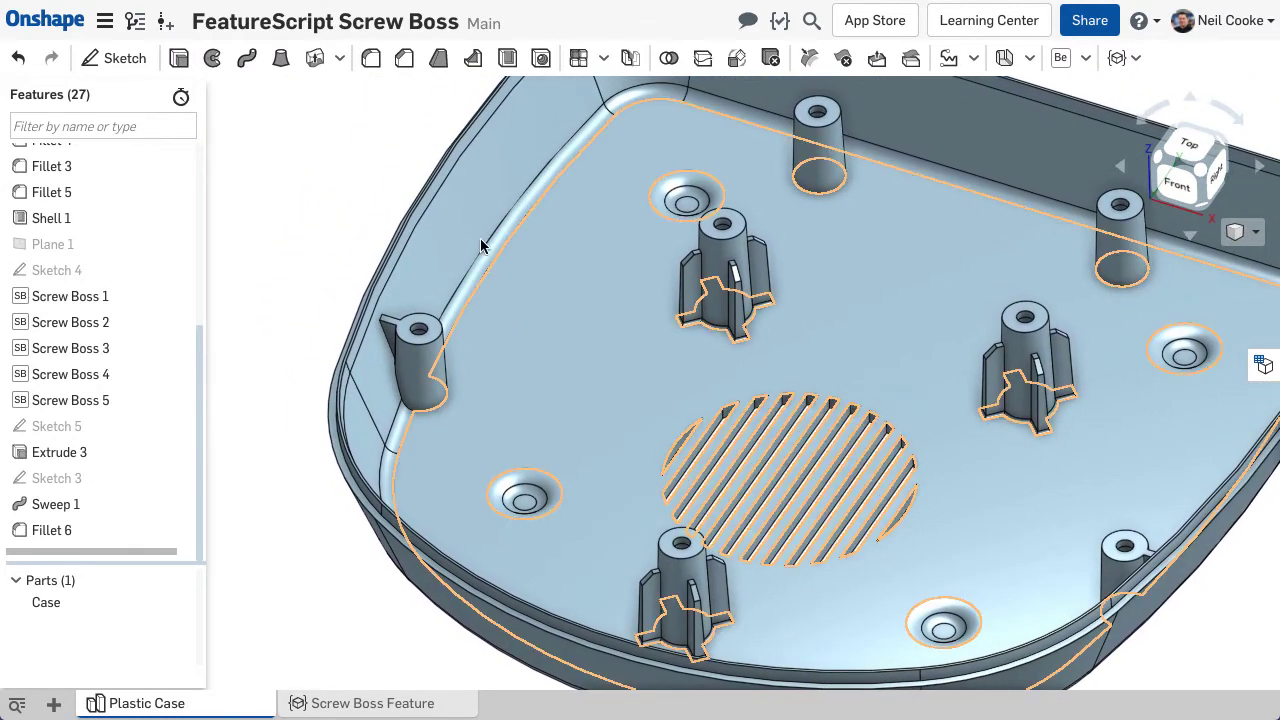
Chamfer all equal-radius screw boss hole edges by 0.5 mm.
{"action": "left_click", "coordinate": [438, 57]}
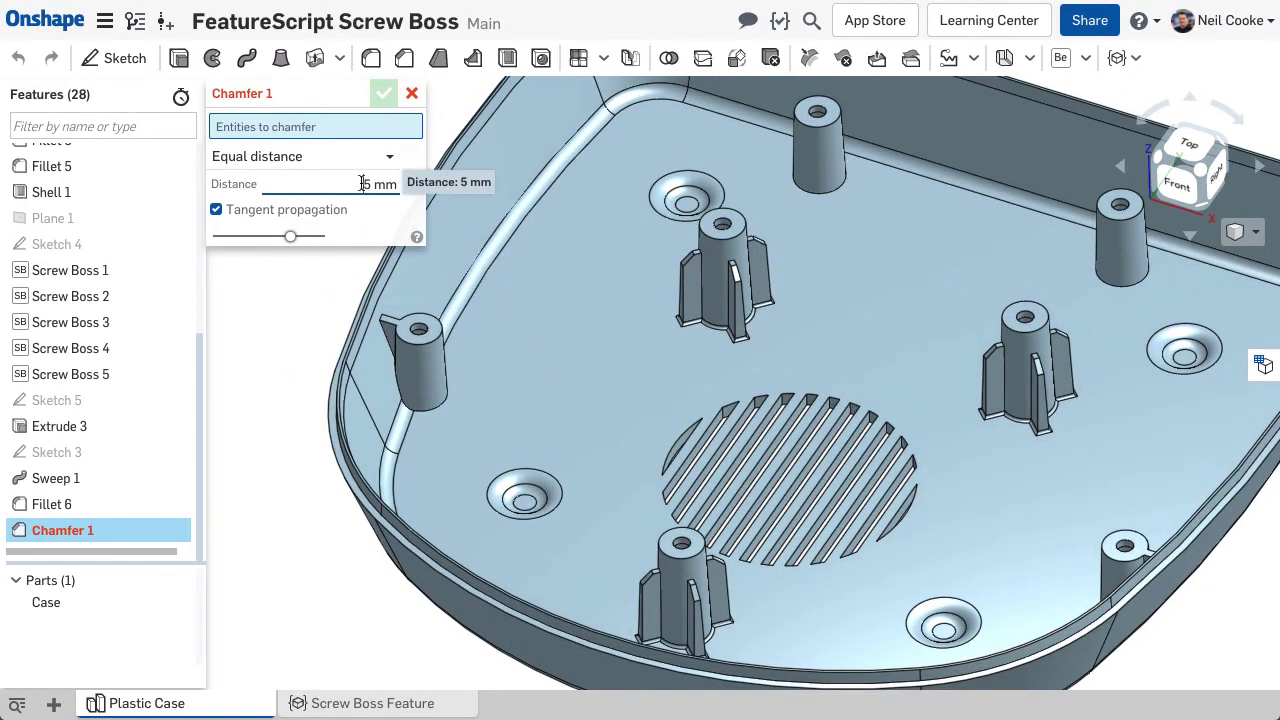
{"action": "type", "text": "0.5 mm"}
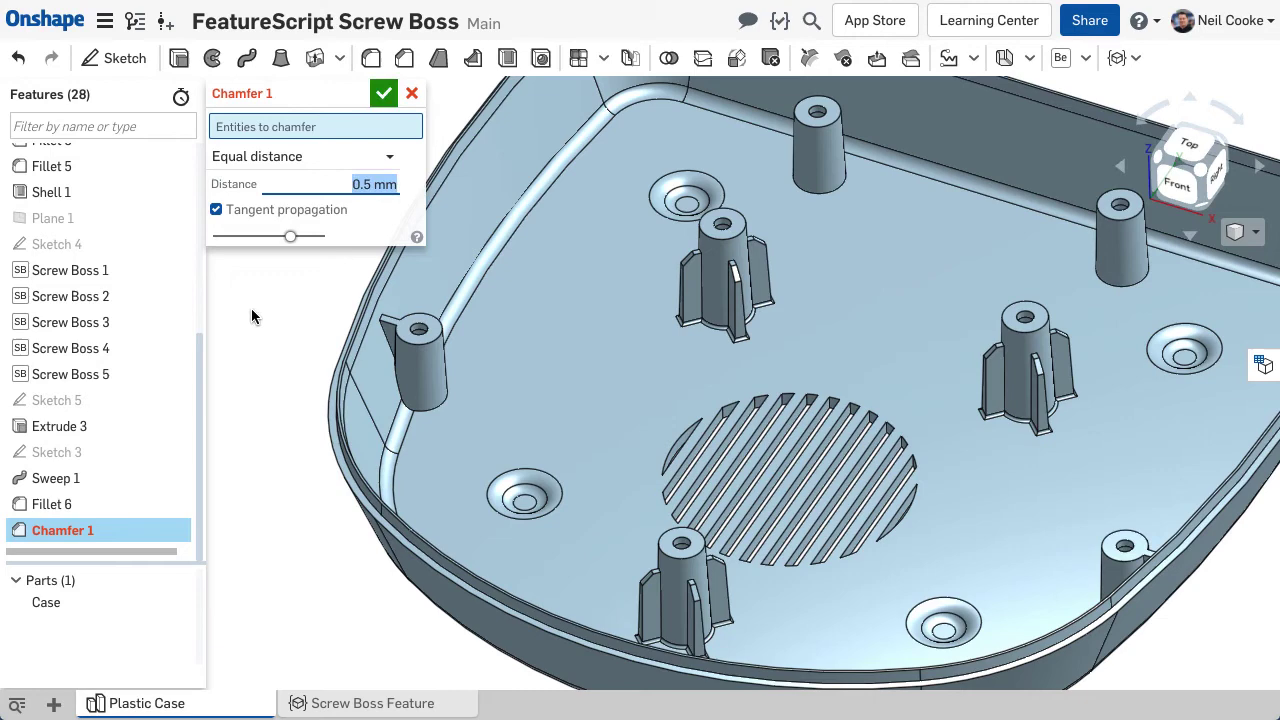
{"action": "left_click", "coordinate": [315, 126]}
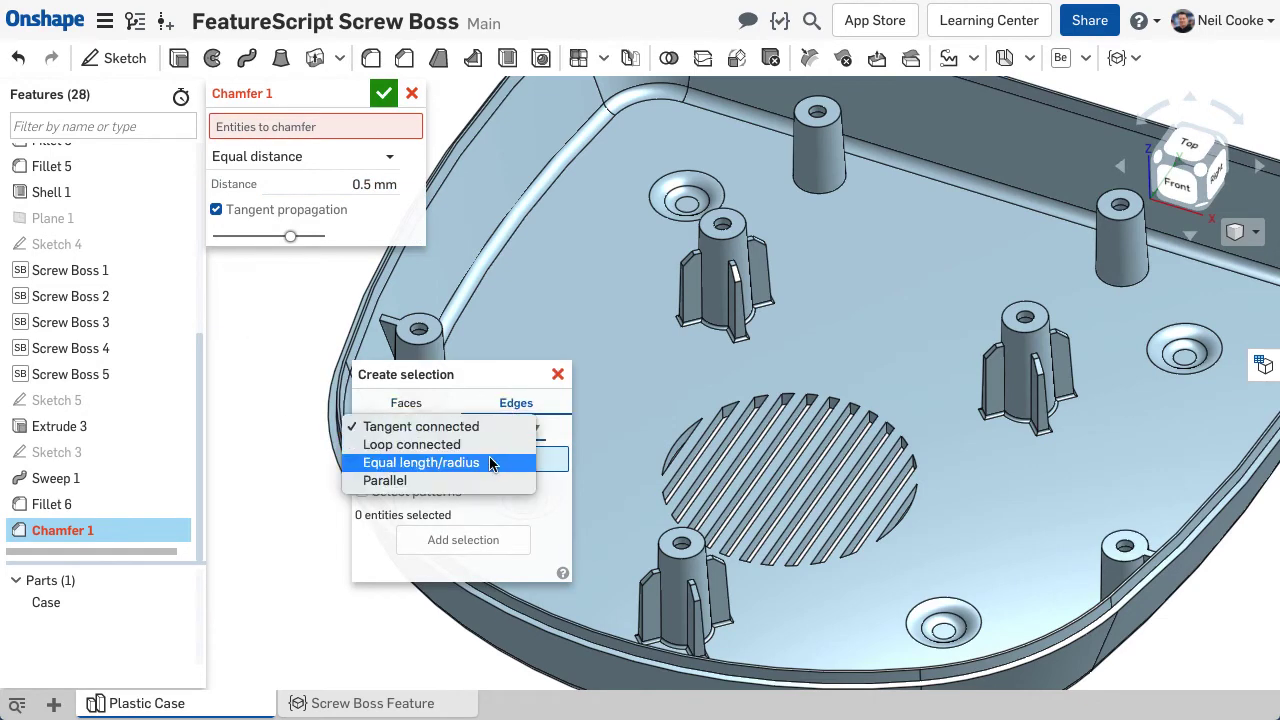
{"action": "left_click", "coordinate": [420, 462]}
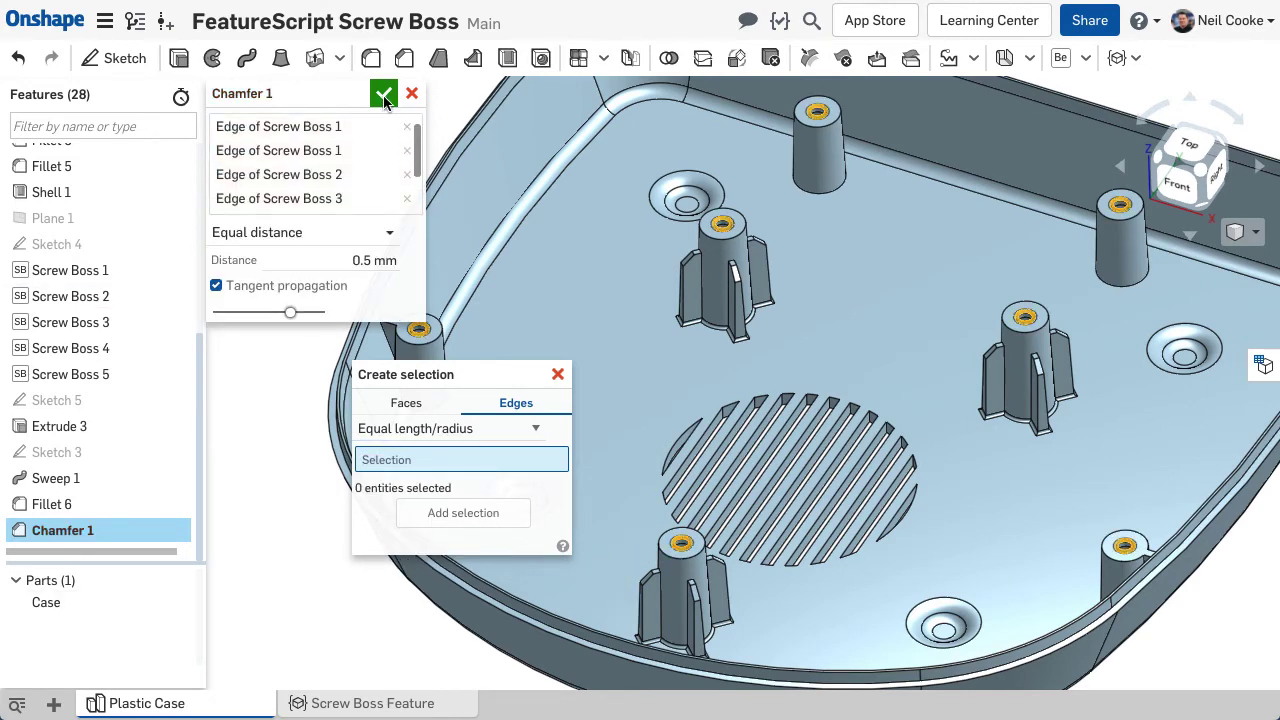
{"action": "left_click", "coordinate": [383, 93]}
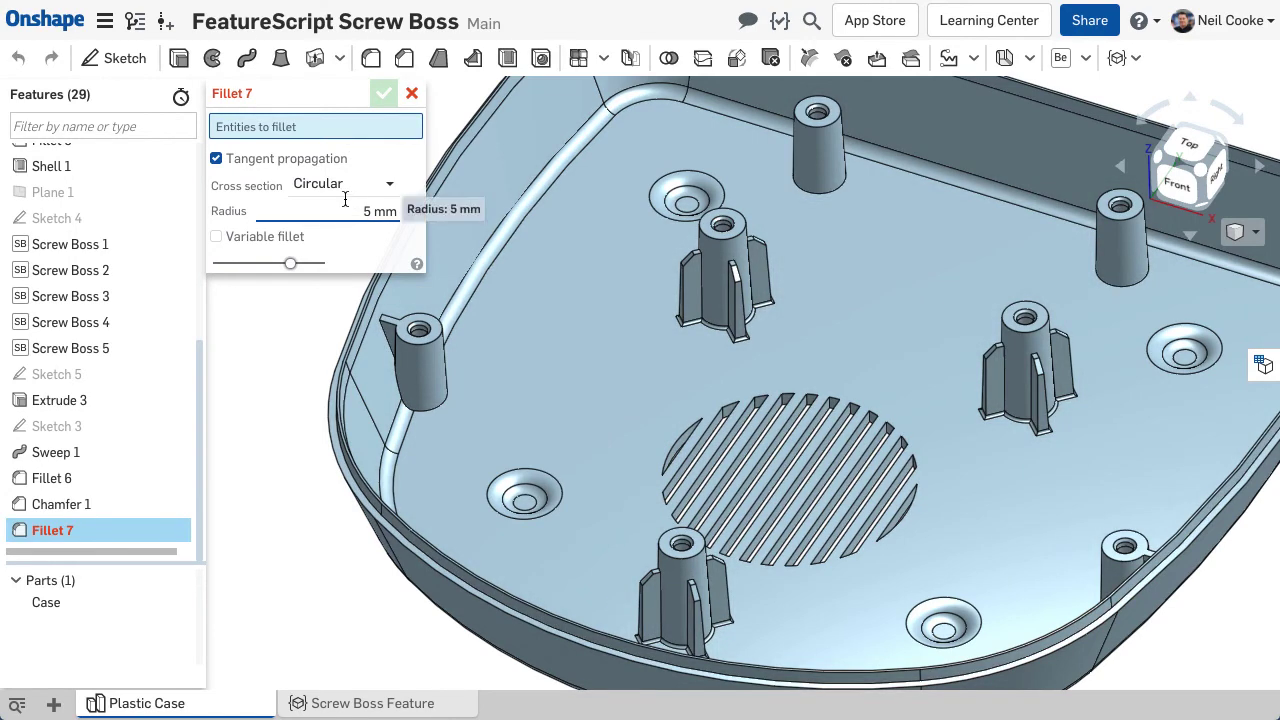
Fillet all parallel vent slot edges with a 0.5 mm radius.
{"action": "type", "text": "0.5 mm"}
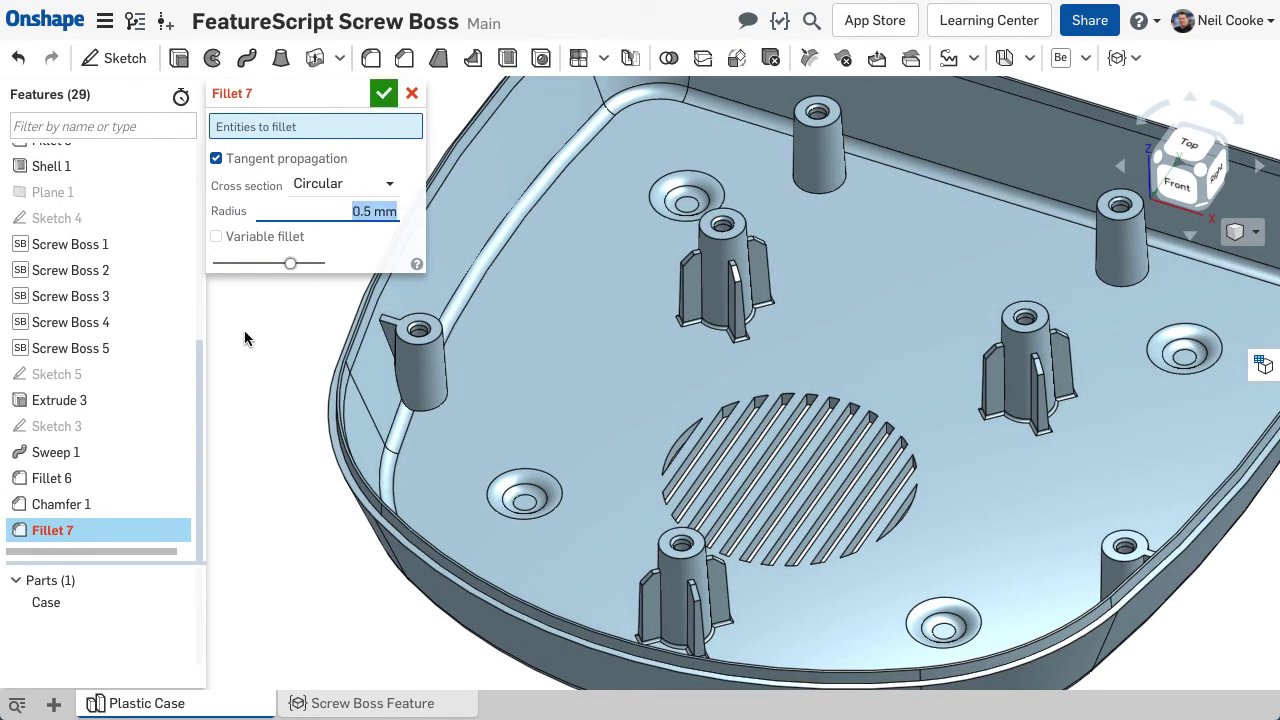
{"action": "left_click", "coordinate": [315, 126]}
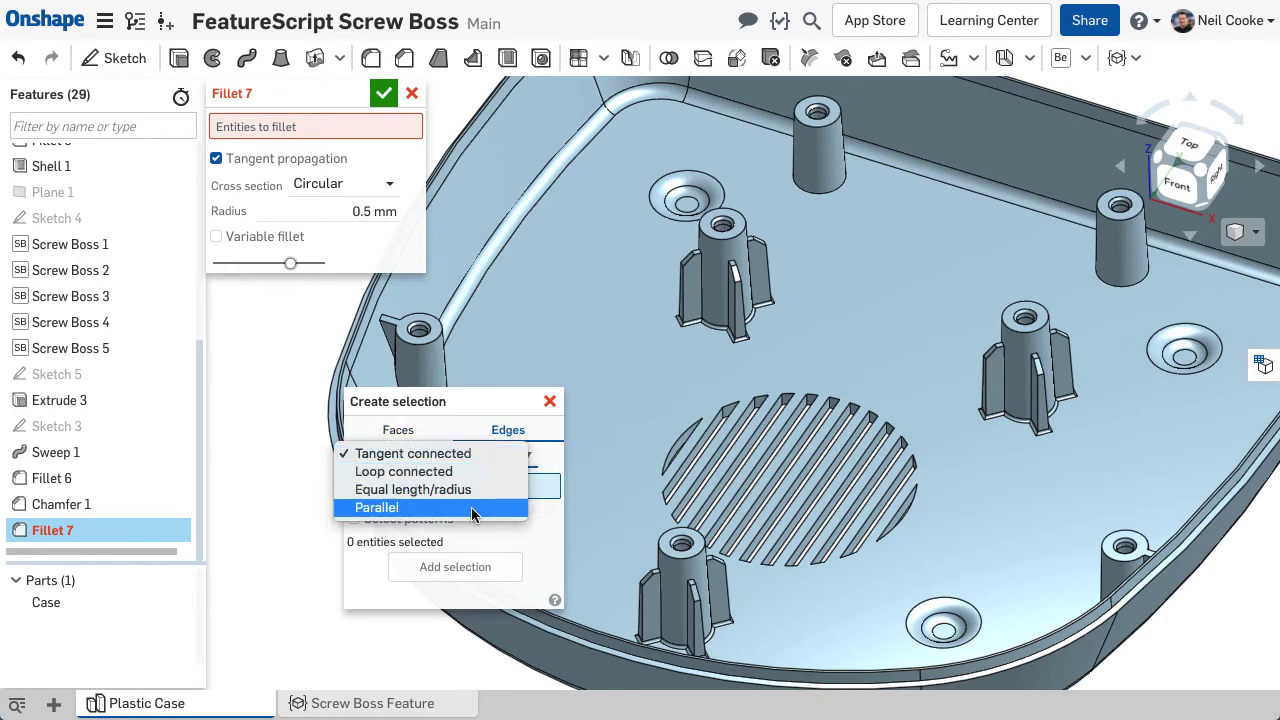
{"action": "left_click", "coordinate": [377, 507]}
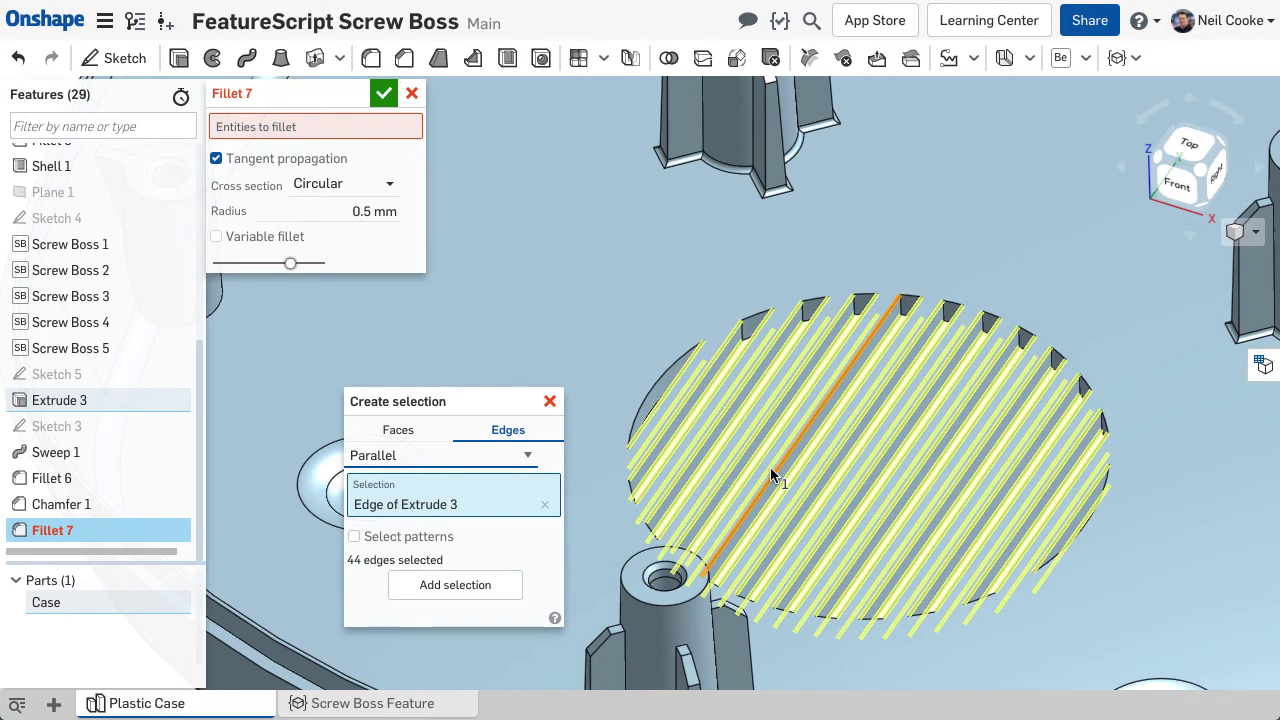
{"action": "left_click", "coordinate": [454, 585]}
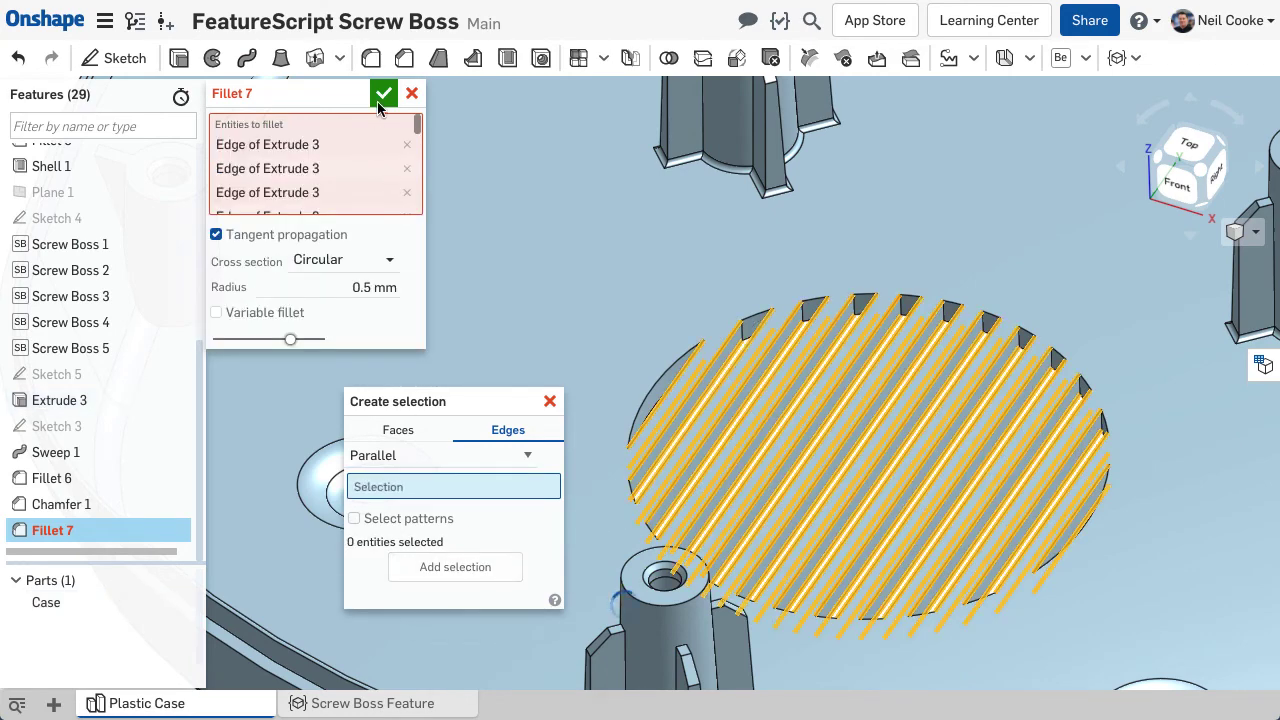
{"action": "left_click", "coordinate": [383, 93]}
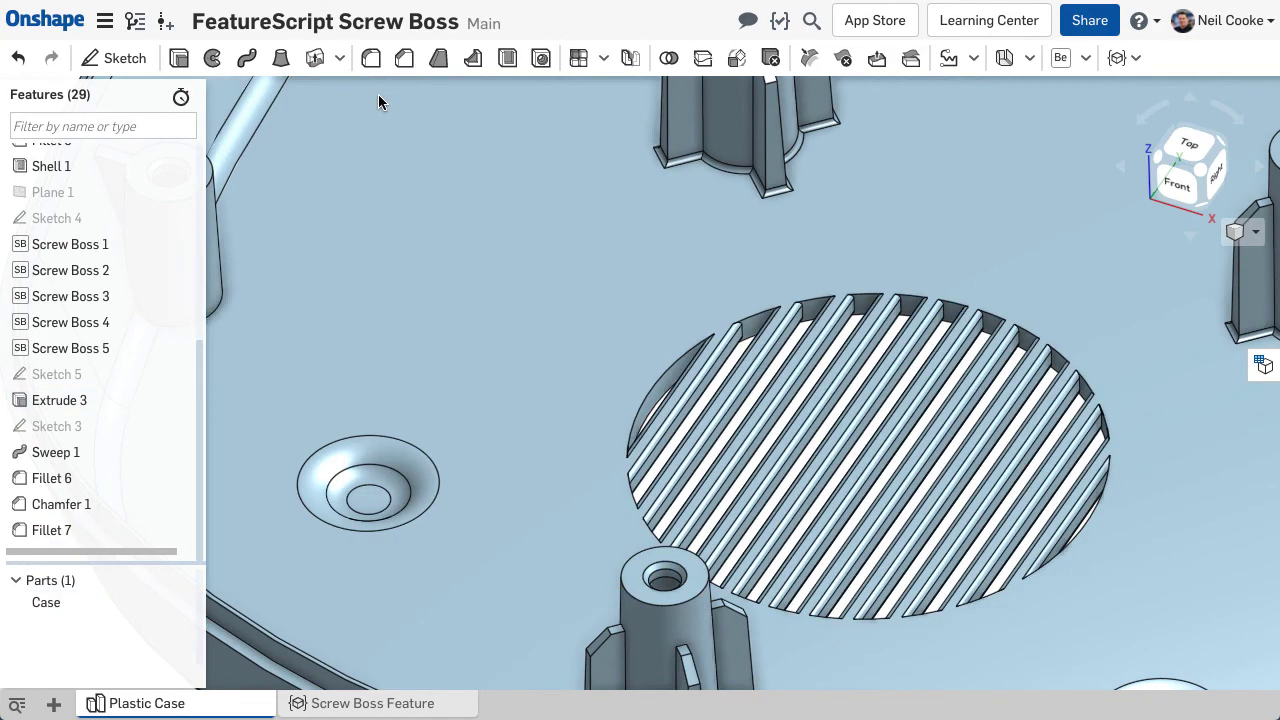